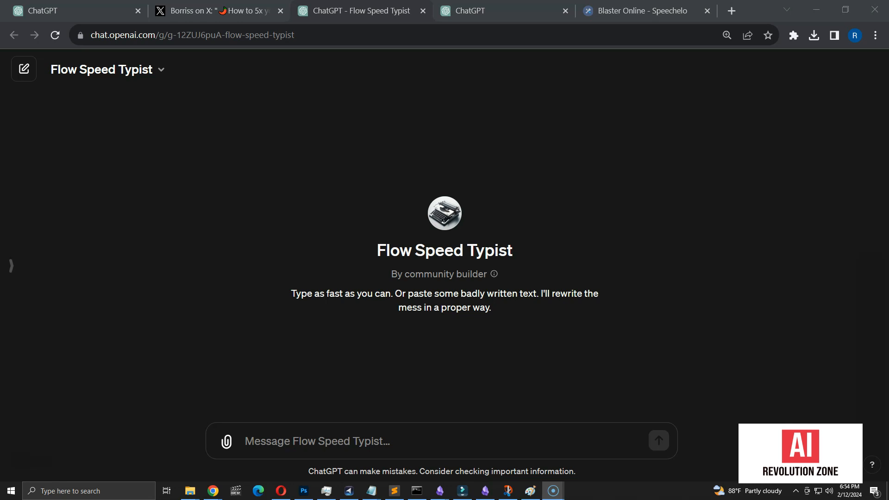
- Browse the GPT store and search for 'flow speed'
{"action": "left_click", "coordinate": [504, 11]}
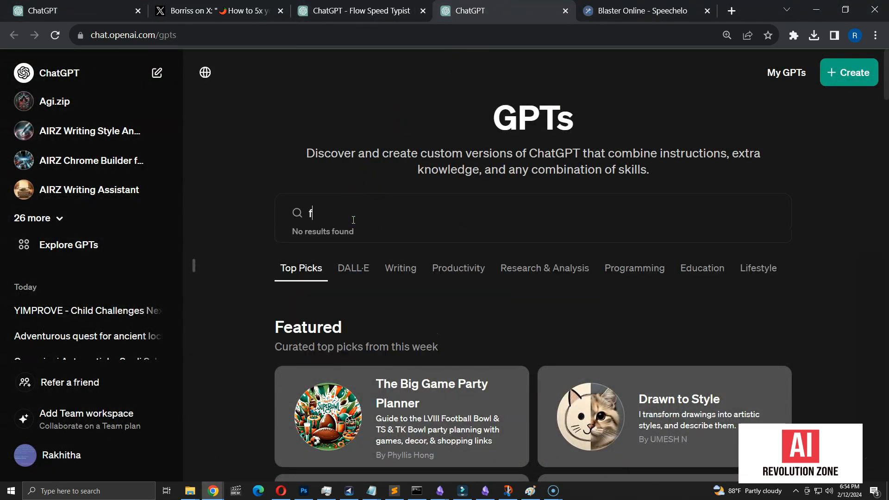
{"action": "type", "text": "flow speed"}
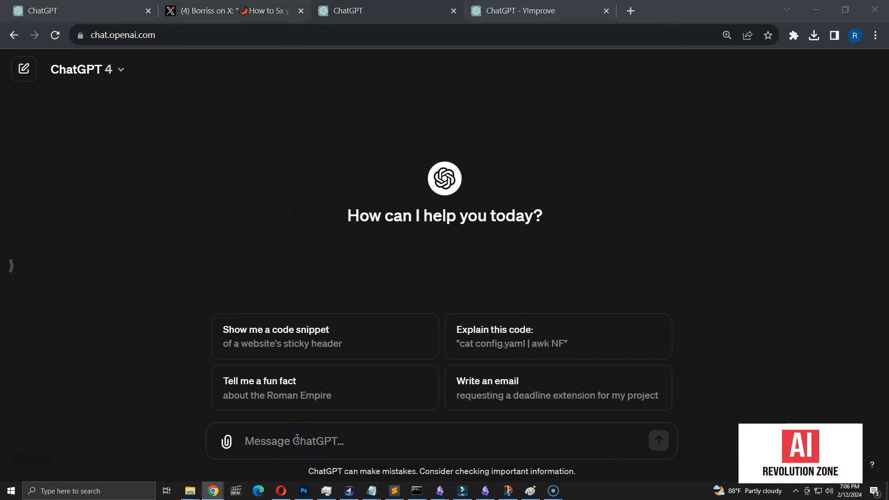
- Ask ChatGPT 4 for a paragraph with spelling mistakes and a list of those mistakes
{"action": "type", "text": "generate a paragraph with s"}
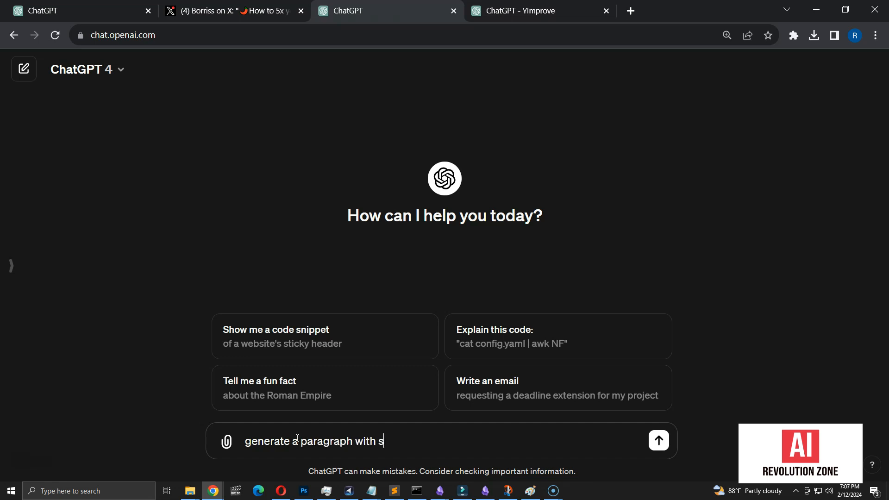
{"action": "type", "text": "pelling mistakes. I"}
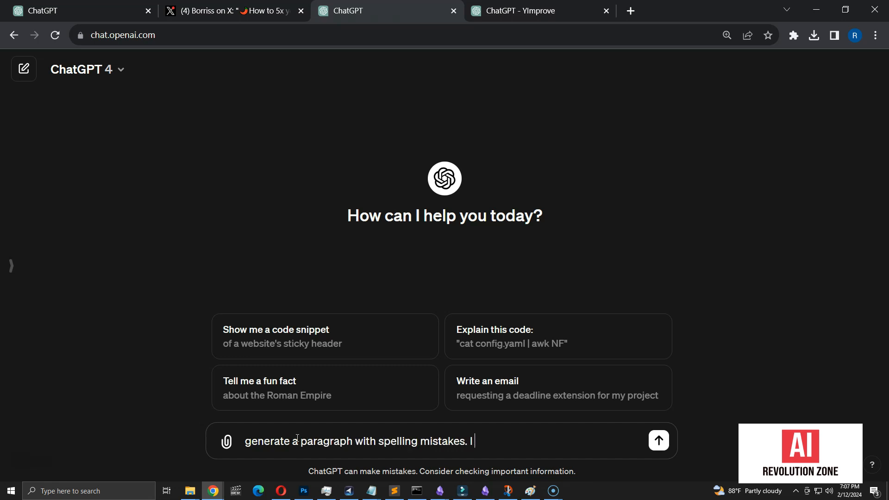
{"action": "type", "text": "need"}
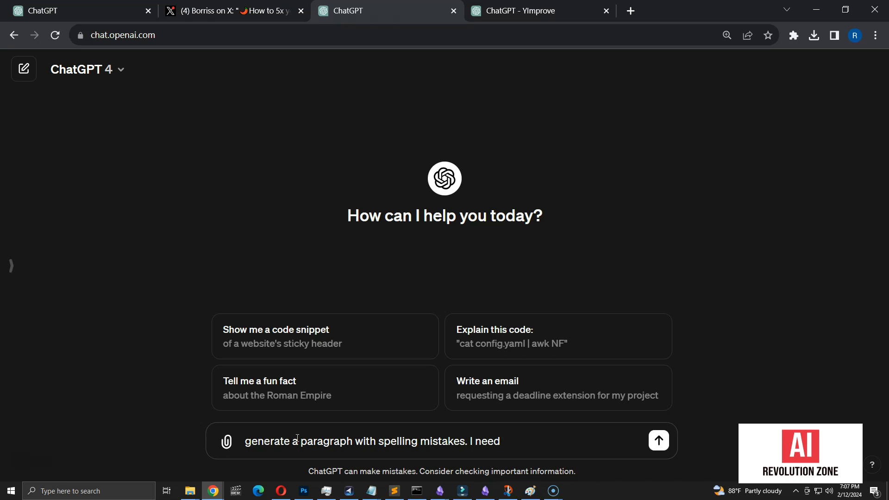
{"action": "type", "text": "you to show the mistakes"}
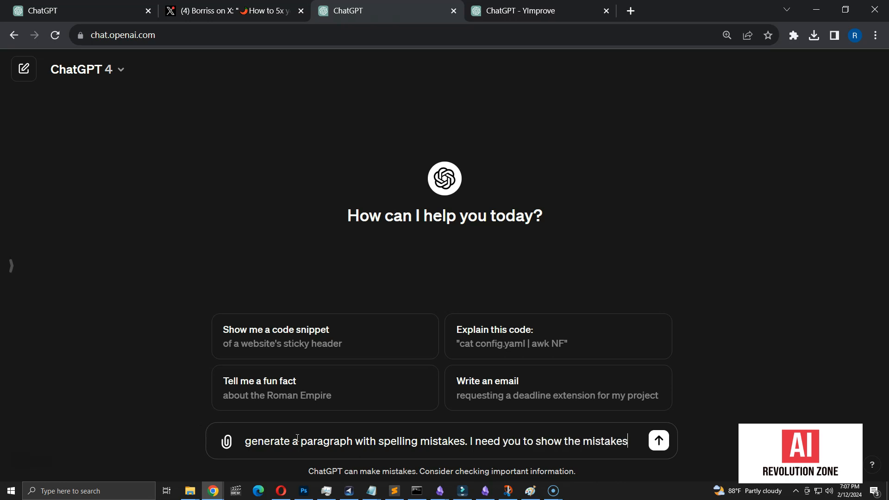
{"action": "left_click", "coordinate": [658, 441]}
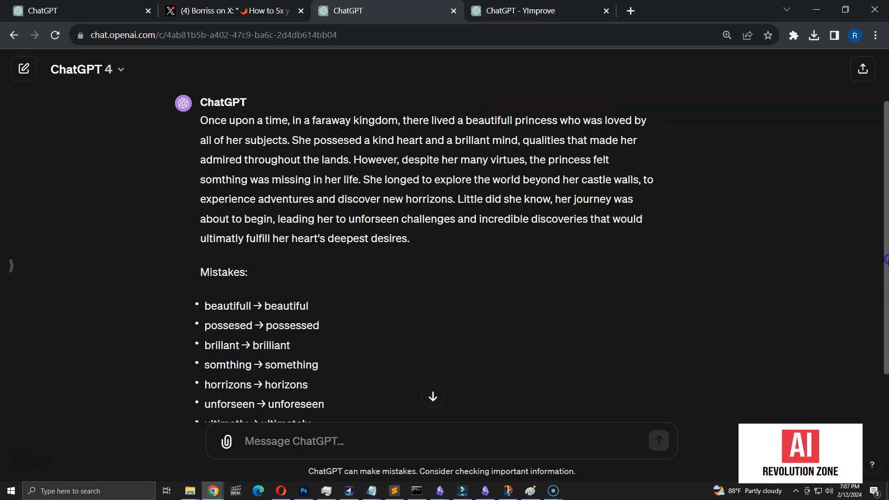
- Send the misspelled princess story to Flow Speed Typist and select its corrected version
{"action": "left_click_drag", "start_coordinate": [200, 120], "coordinate": [409, 238]}
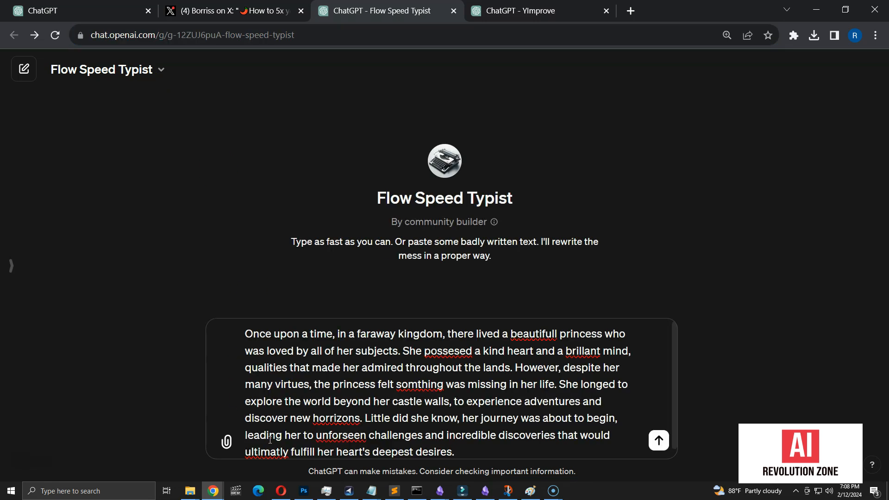
{"action": "left_click", "coordinate": [454, 452]}
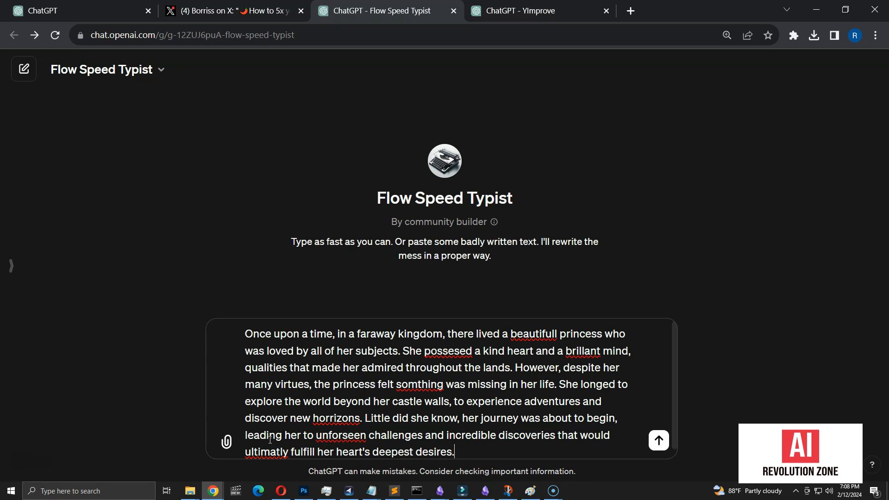
{"action": "left_click", "coordinate": [659, 440]}
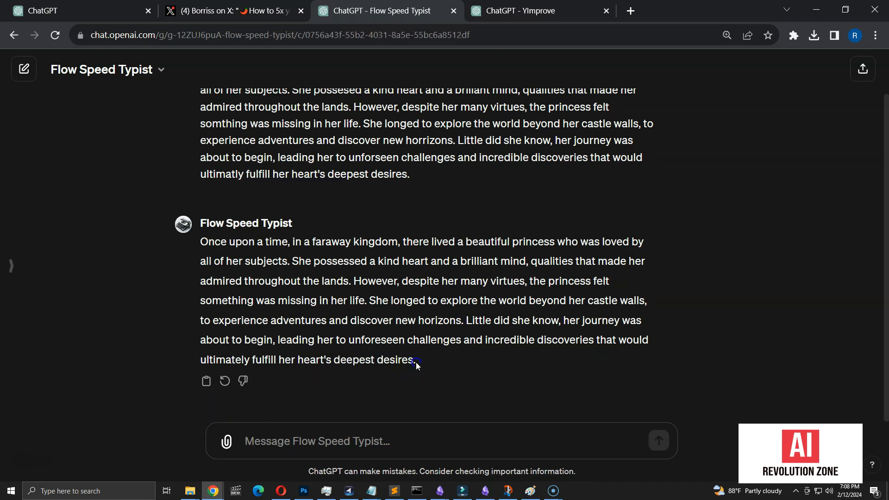
{"action": "left_click_drag", "start_coordinate": [199, 241], "coordinate": [416, 359]}
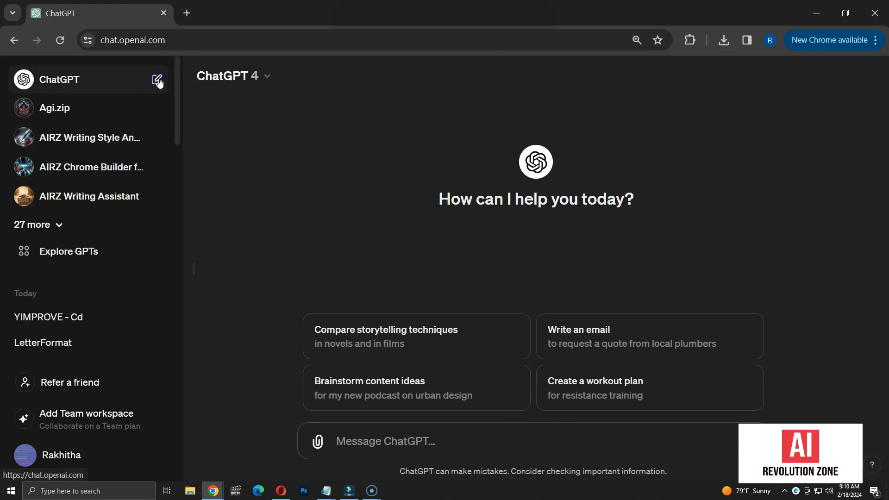
- Paste the misspelled princess story into a new chat for ChatGPT 4 to fix
{"action": "left_click", "coordinate": [385, 441]}
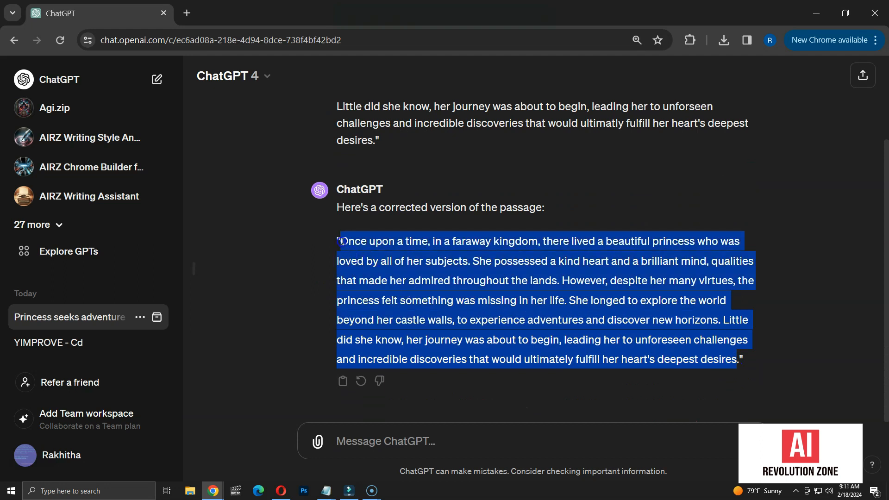
{"action": "left_click", "coordinate": [386, 441]}
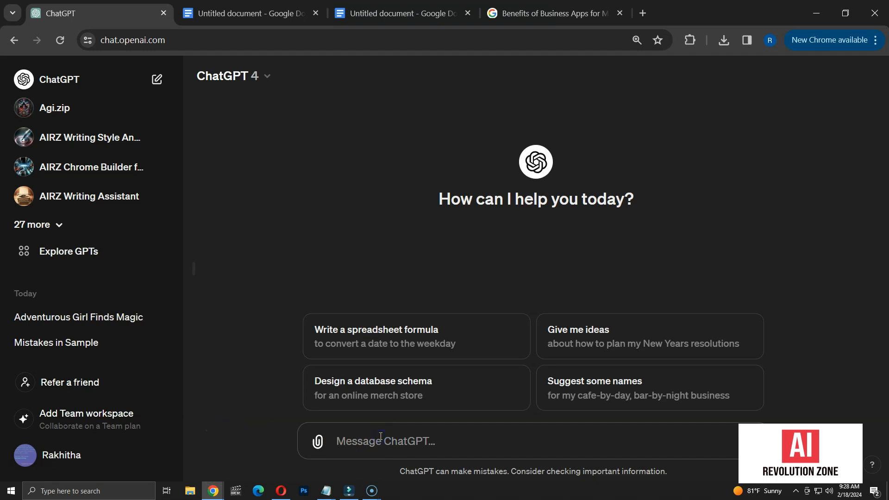
- Request a 2-paragraph story with 40% spelling mistakes listed at the end, and review it
{"action": "type", "text": "generate a sample story of 2 paragraphs with 40% spelling mistakes. Show the mistakes at the end."}
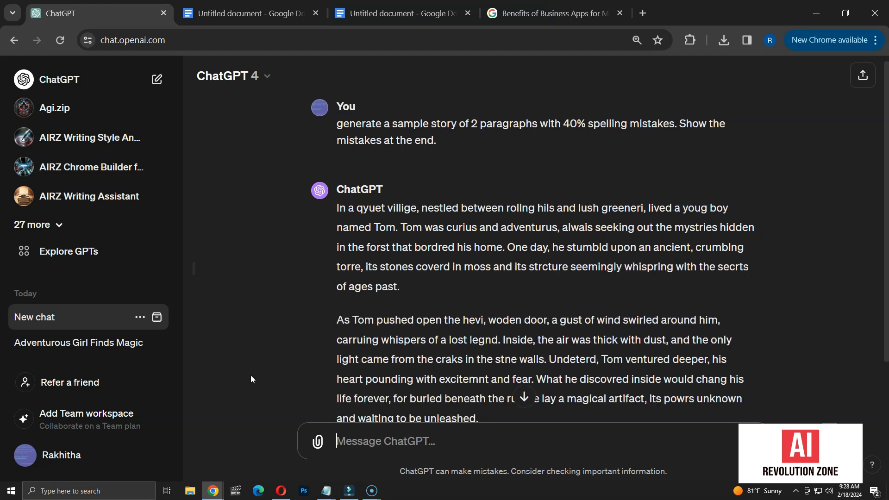
{"action": "scroll", "scroll_direction": "down", "scroll_amount": 3}
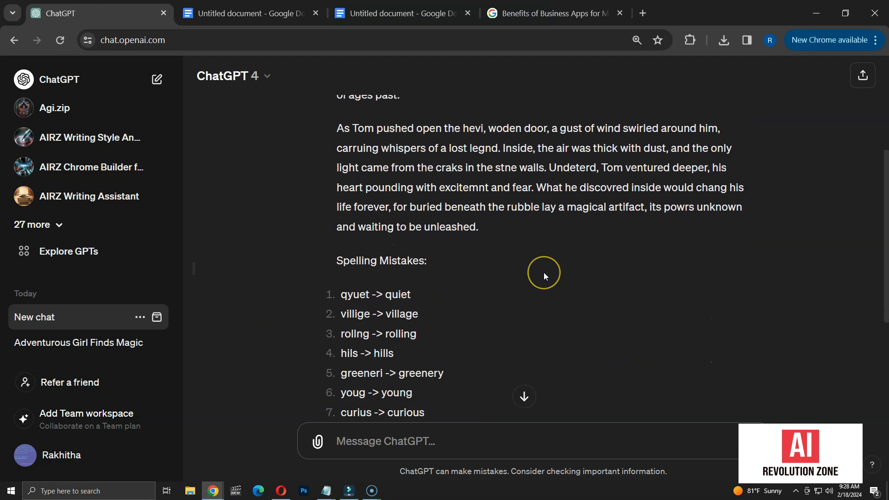
{"action": "scroll", "scroll_direction": "down", "scroll_amount": 3}
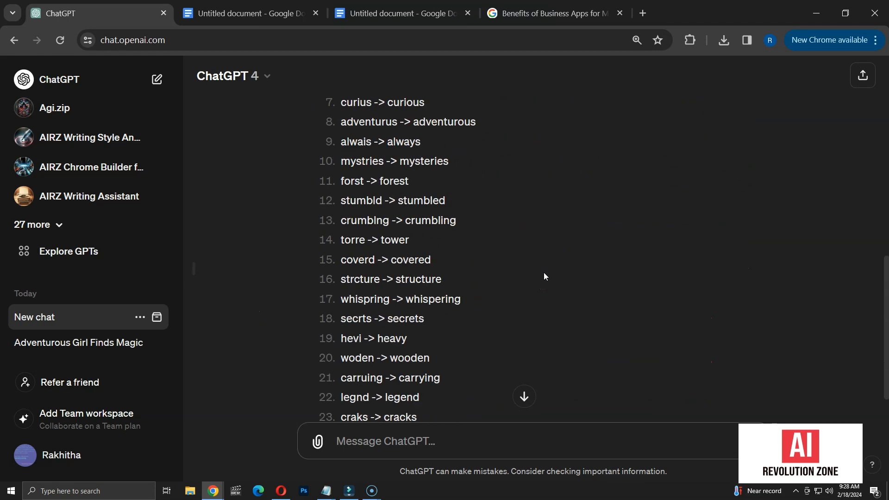
{"action": "scroll", "scroll_direction": "down", "scroll_amount": 3}
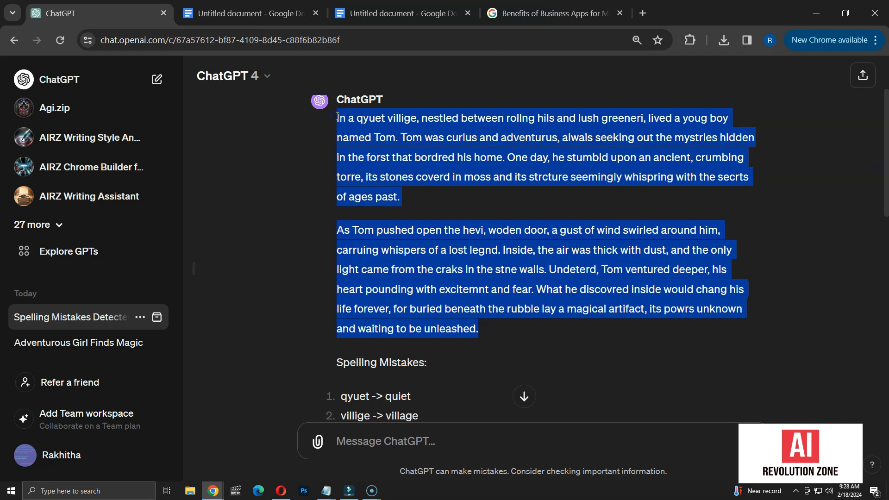
- Send the Tom story prefixed with 'Fix' in a new chat and read the correction
{"action": "left_click", "coordinate": [157, 80]}
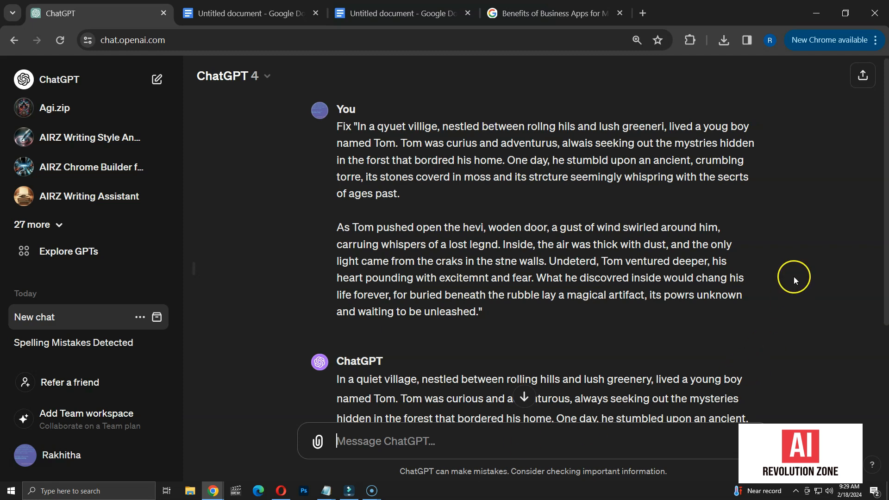
{"action": "scroll", "scroll_direction": "down", "scroll_amount": 3}
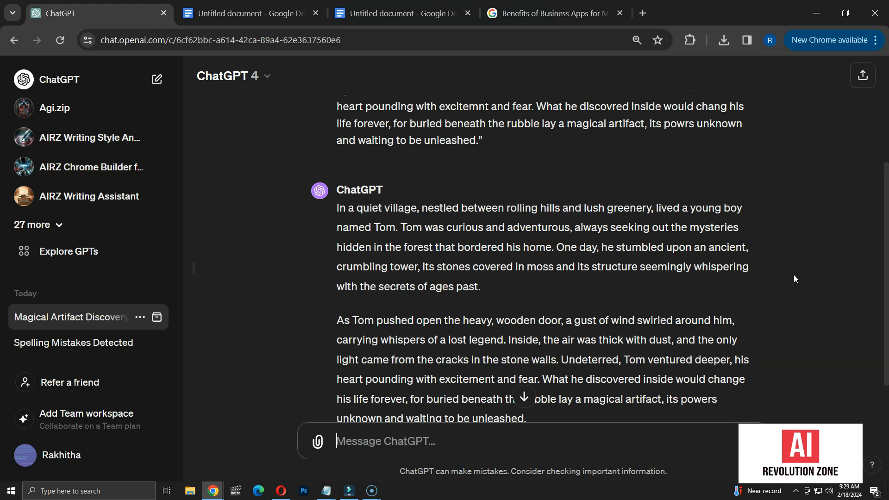
{"action": "left_click", "coordinate": [73, 343]}
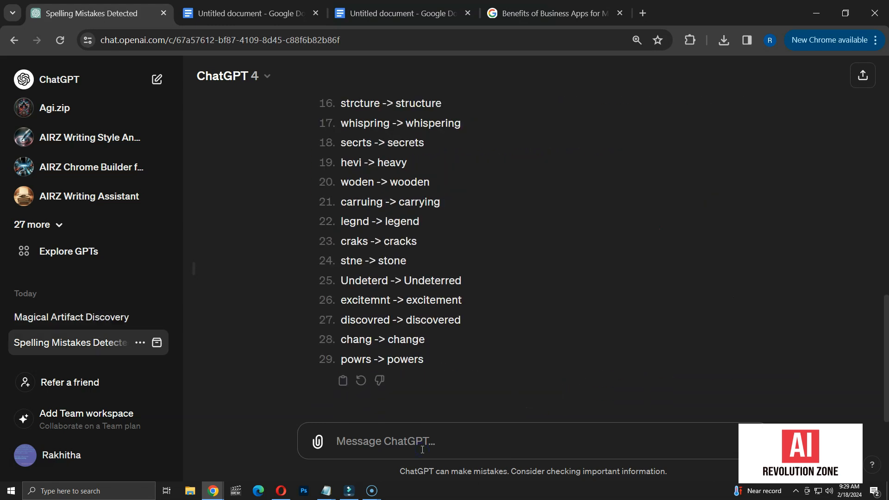
- Ask ChatGPT 4 to increase the number of errors in the Tom story, then start a new chat
{"action": "type", "text": "increase"}
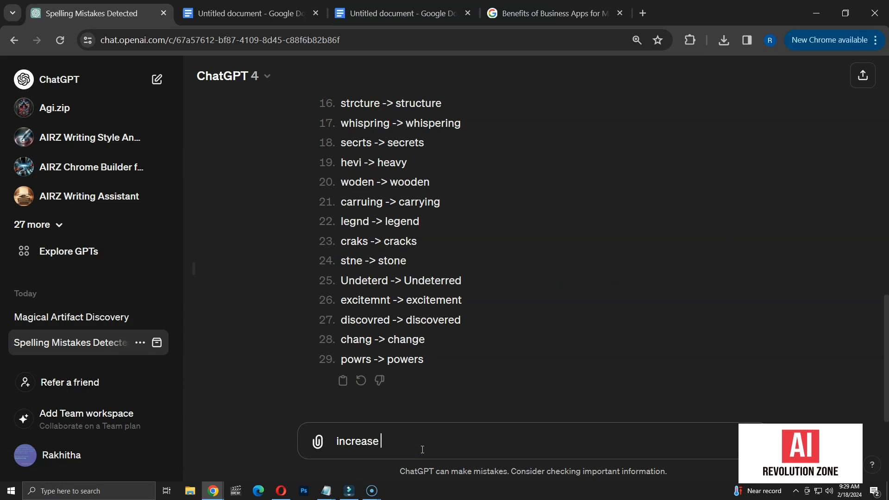
{"action": "type", "text": "the number of e"}
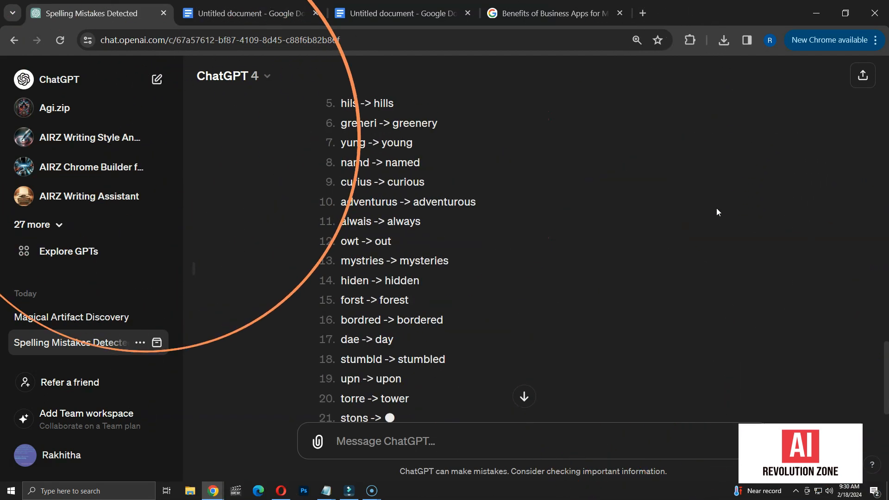
{"action": "scroll", "scroll_direction": "down", "scroll_amount": 3}
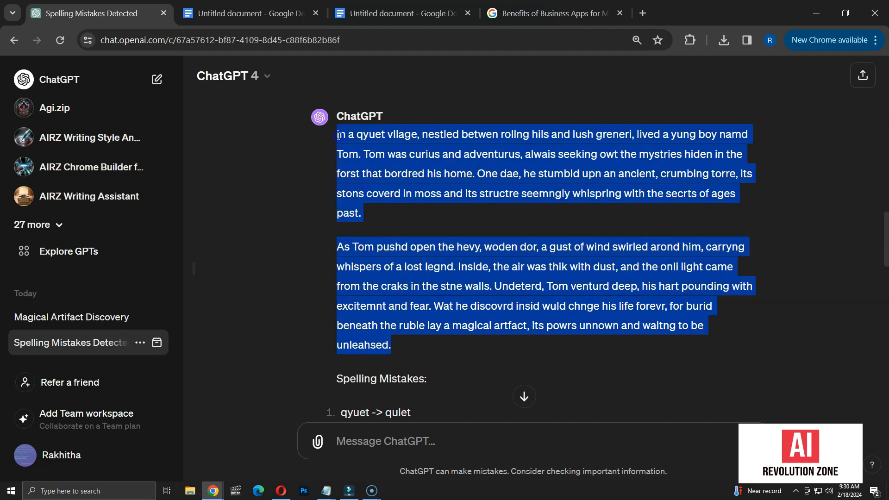
{"action": "left_click", "coordinate": [157, 79]}
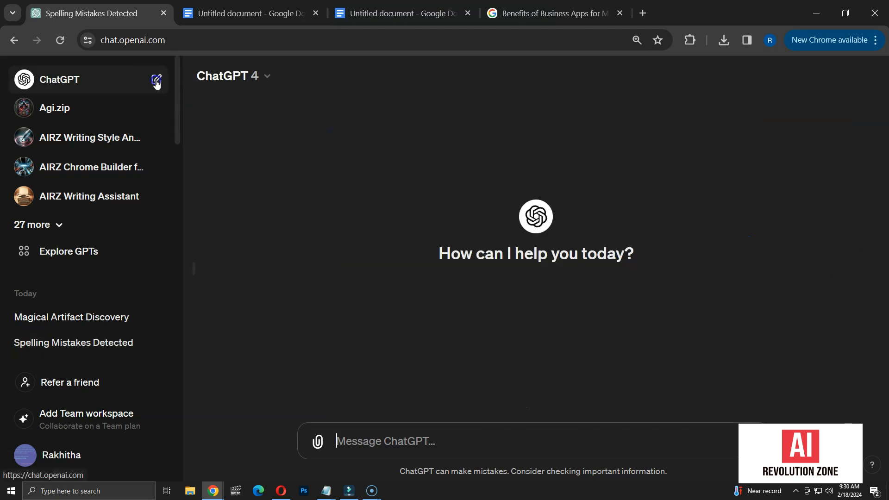
- Send the Tom story fix prompt to GPT-4, then select the prompt and open the model list
{"action": "left_click", "coordinate": [157, 79]}
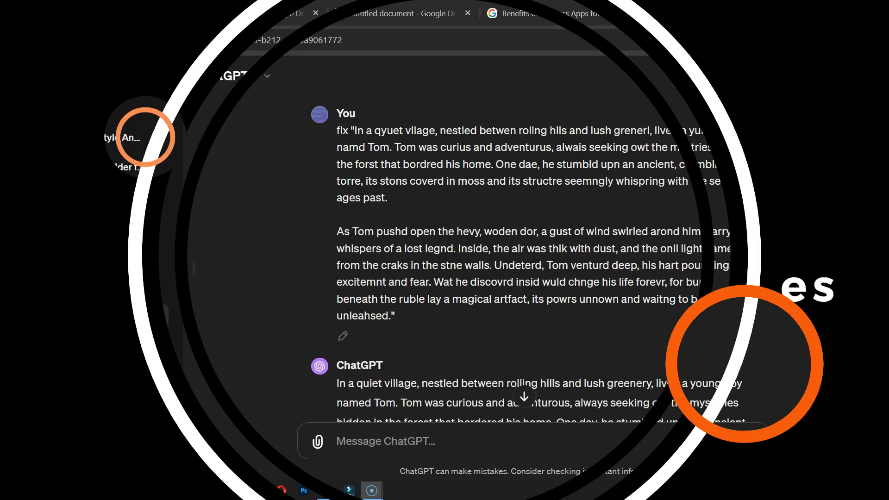
{"action": "left_click_drag", "start_coordinate": [336, 129], "coordinate": [388, 197]}
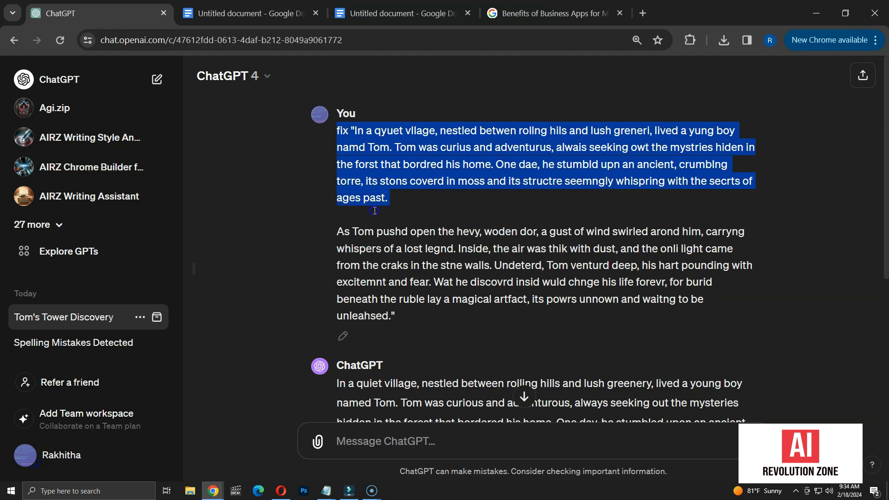
{"action": "left_click_drag", "start_coordinate": [375, 210], "coordinate": [394, 316]}
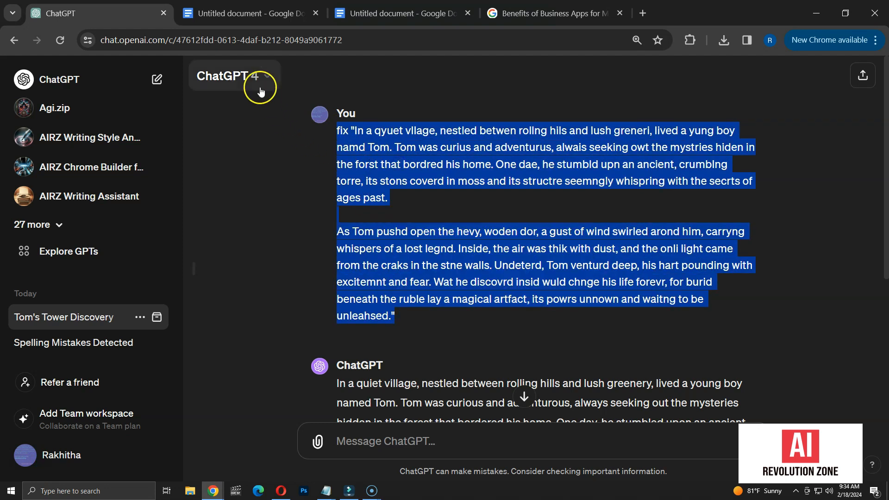
{"action": "left_click", "coordinate": [234, 75]}
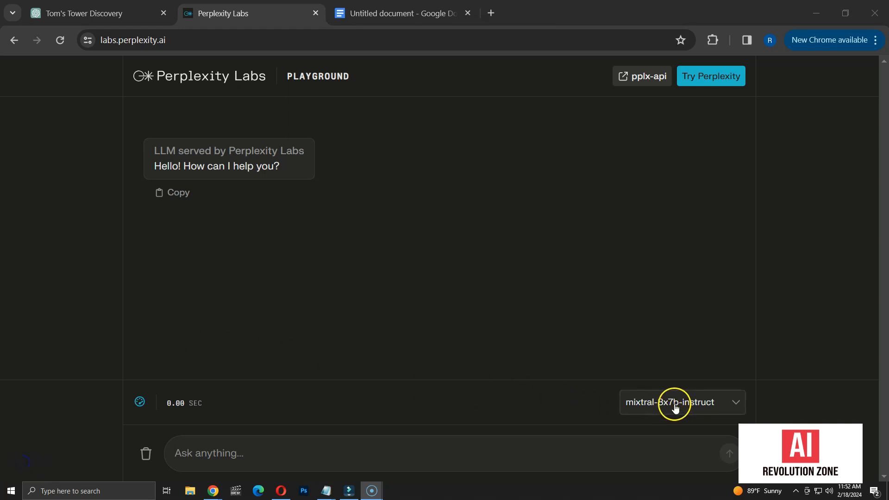
- Send the Tom story fix prompt to mixtral-8x7b-instruct in the Perplexity Labs playground
{"action": "left_click", "coordinate": [681, 402]}
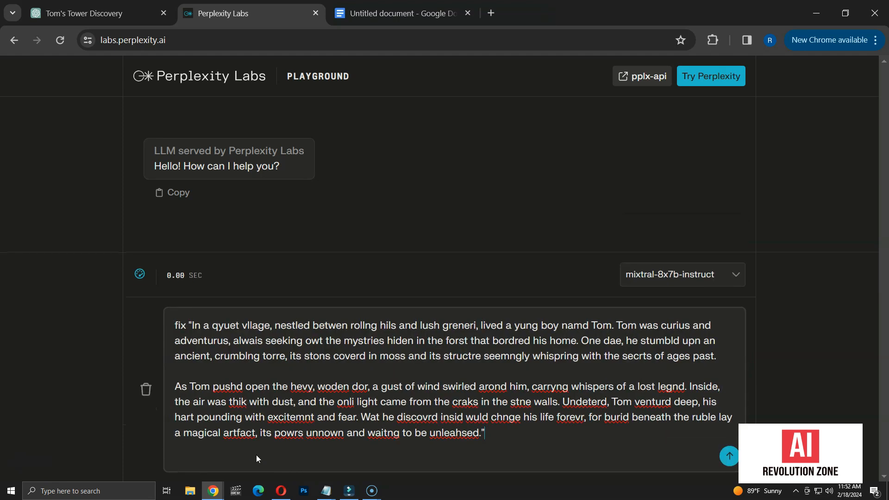
{"action": "double_click", "coordinate": [182, 325]}
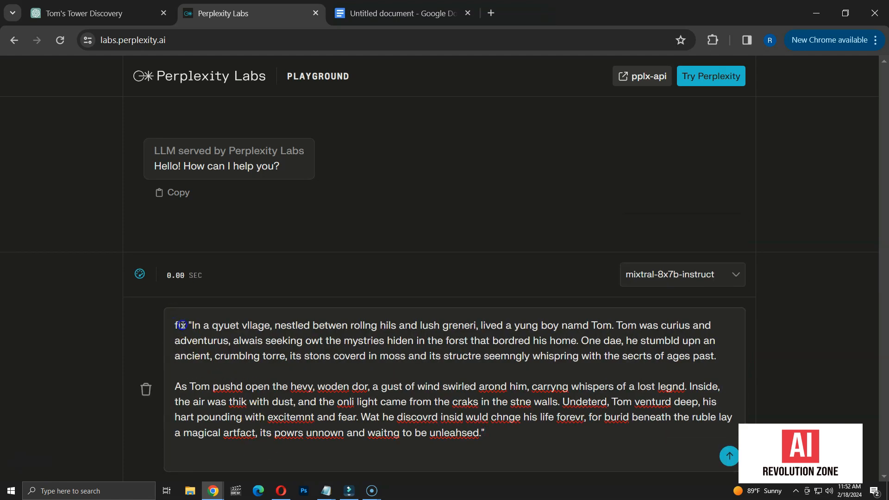
{"action": "double_click", "coordinate": [182, 325]}
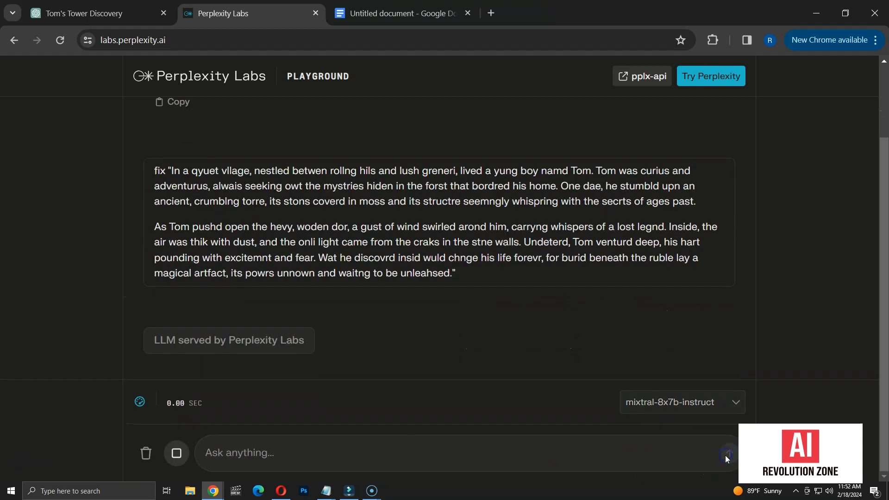
{"action": "left_click", "coordinate": [727, 454]}
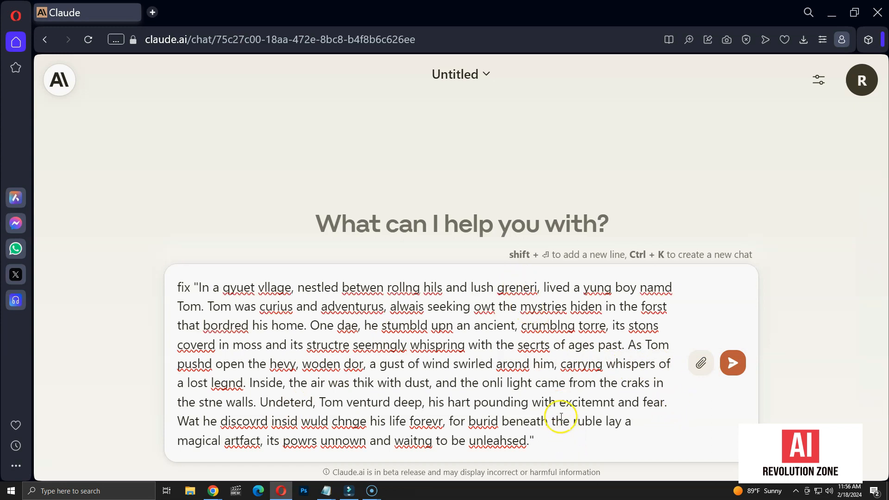
- Send the Tom story fix prompt to Claude and scroll through its corrected reply
{"action": "left_click", "coordinate": [732, 364]}
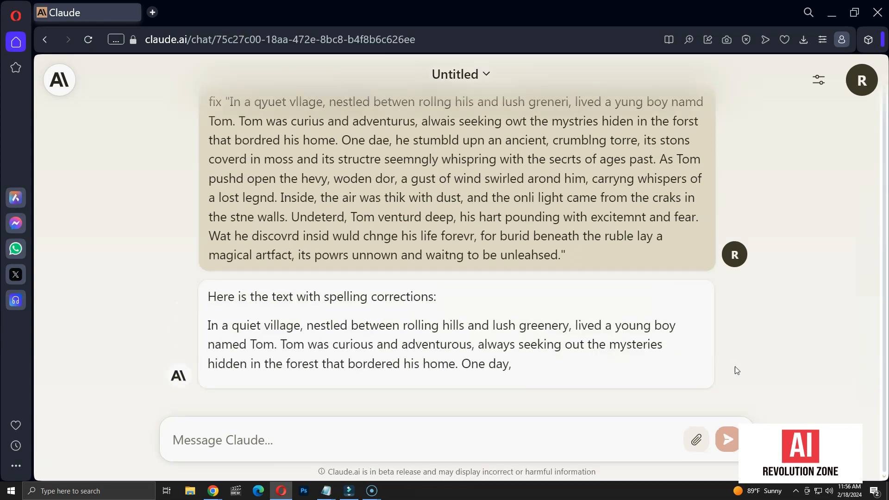
{"action": "scroll", "scroll_direction": "down", "scroll_amount": 3}
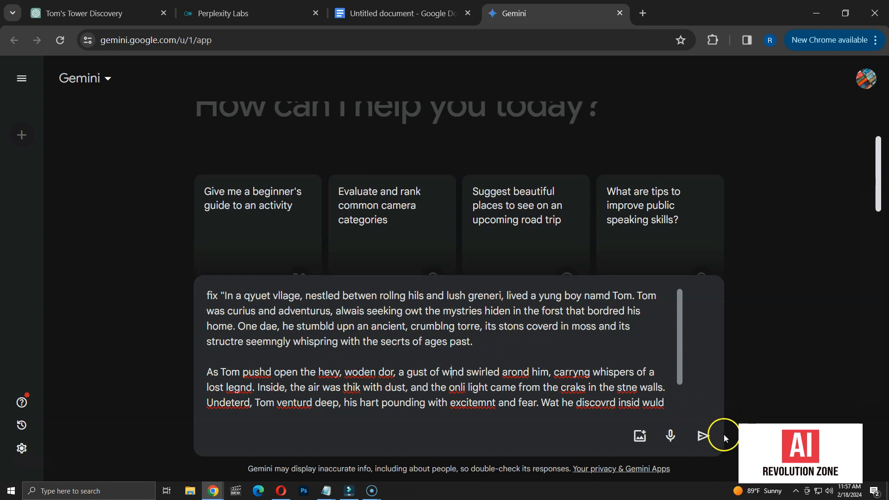
- Send Gemini the Tom story fix request and scroll through its corrected version and change list
{"action": "left_click", "coordinate": [704, 436]}
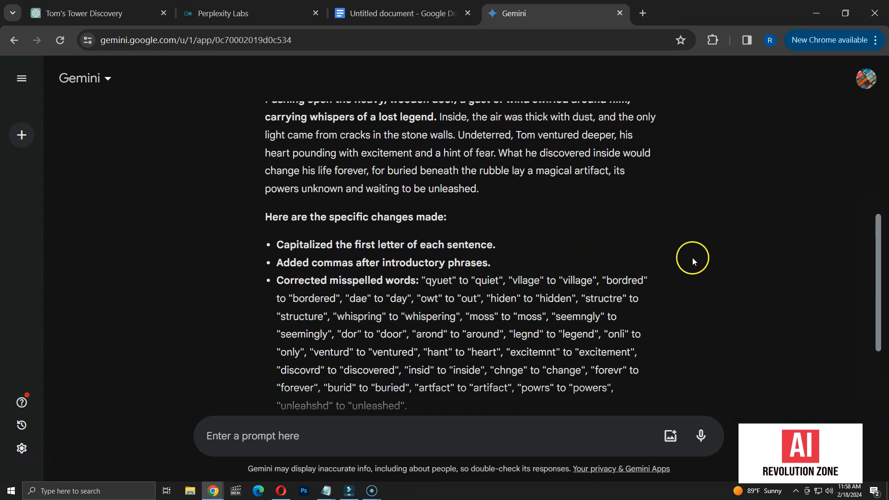
{"action": "scroll", "scroll_direction": "down", "scroll_amount": 3}
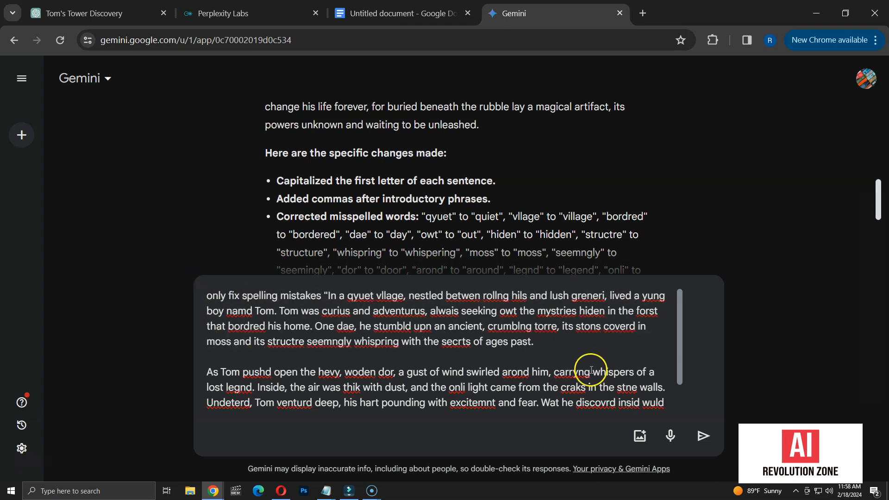
- Send Gemini the prompt to fix only the spelling mistakes in the Tom story
{"action": "left_click", "coordinate": [703, 435]}
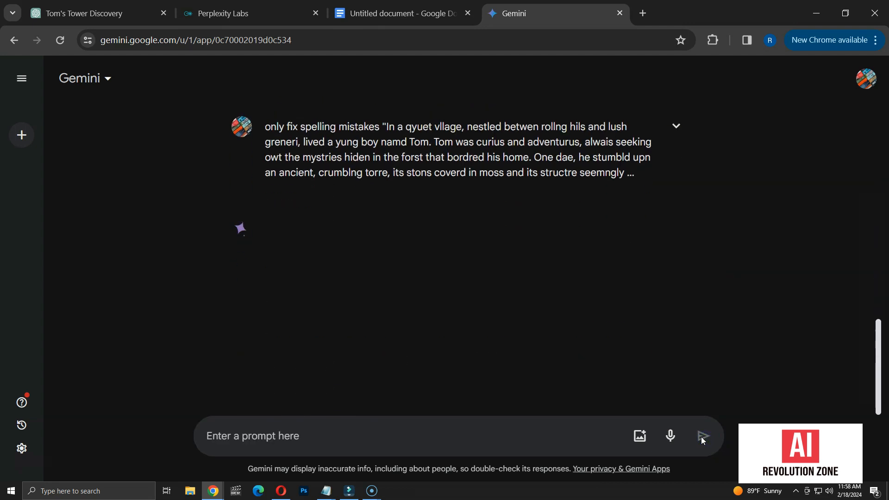
{"action": "left_click", "coordinate": [703, 436]}
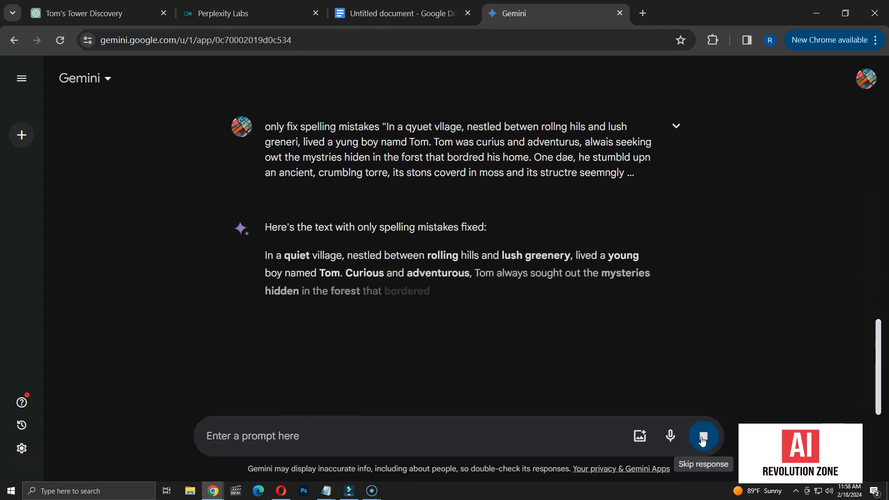